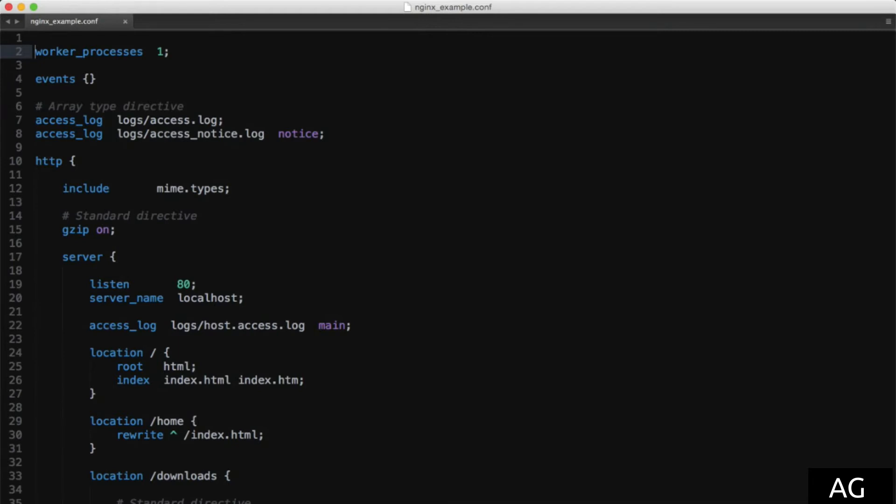
{"action": "scroll", "scroll_direction": "down", "scroll_amount": 3}
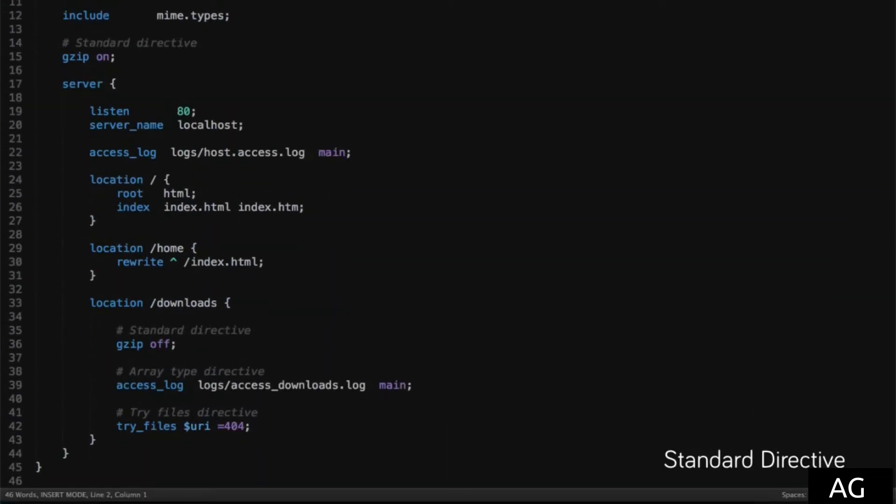